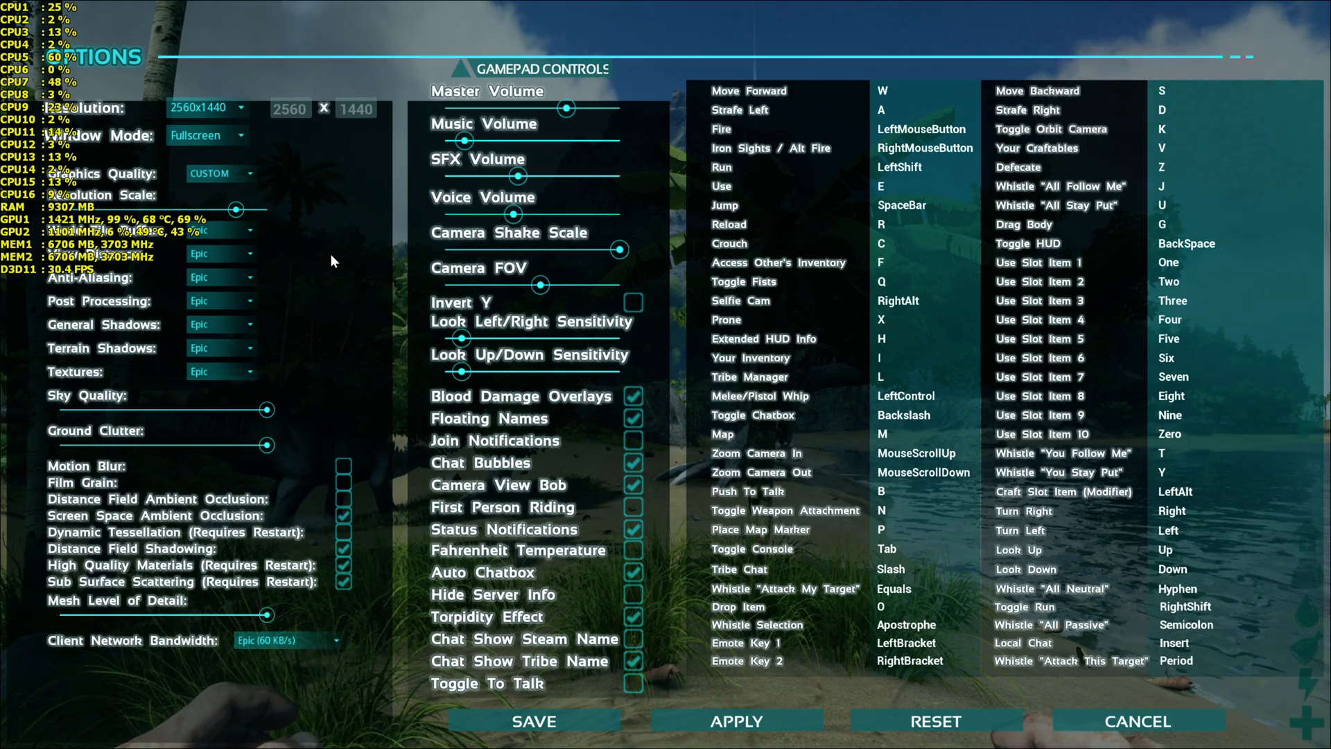
mouse_move(344, 255)
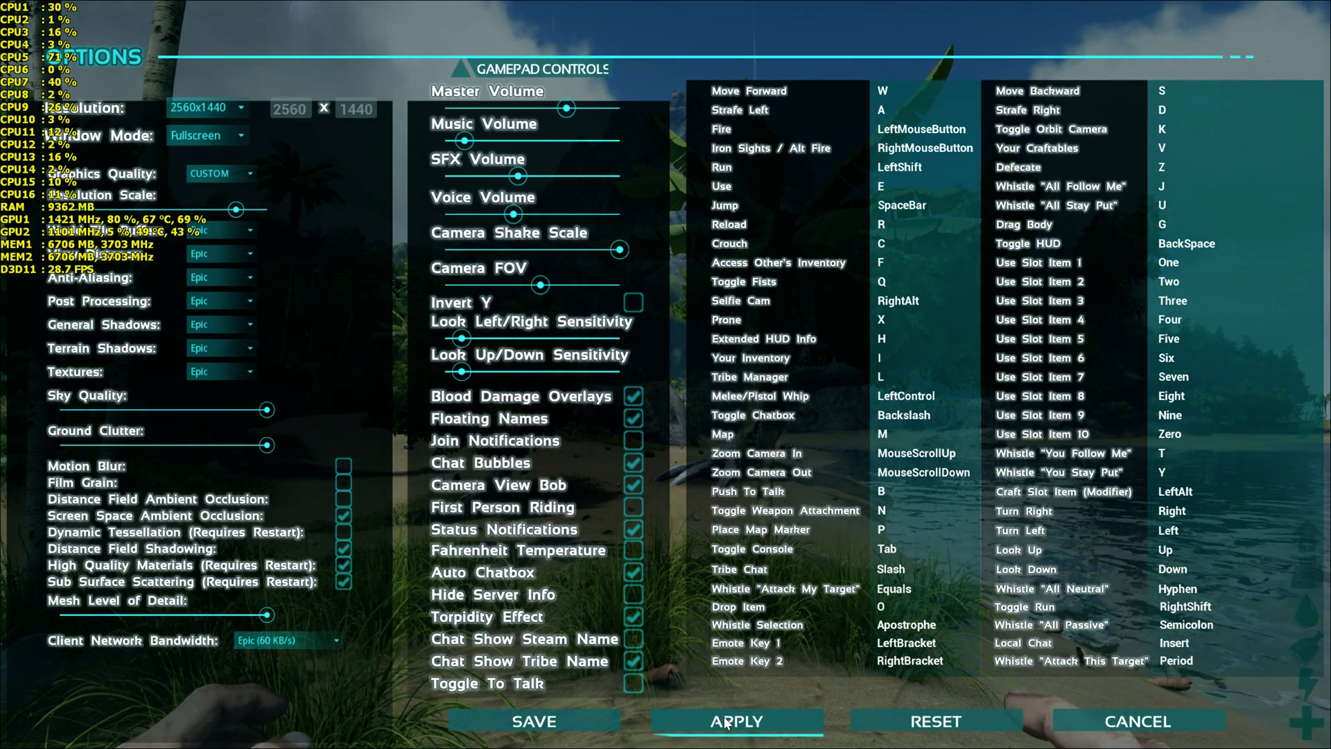
mouse_move(534, 721)
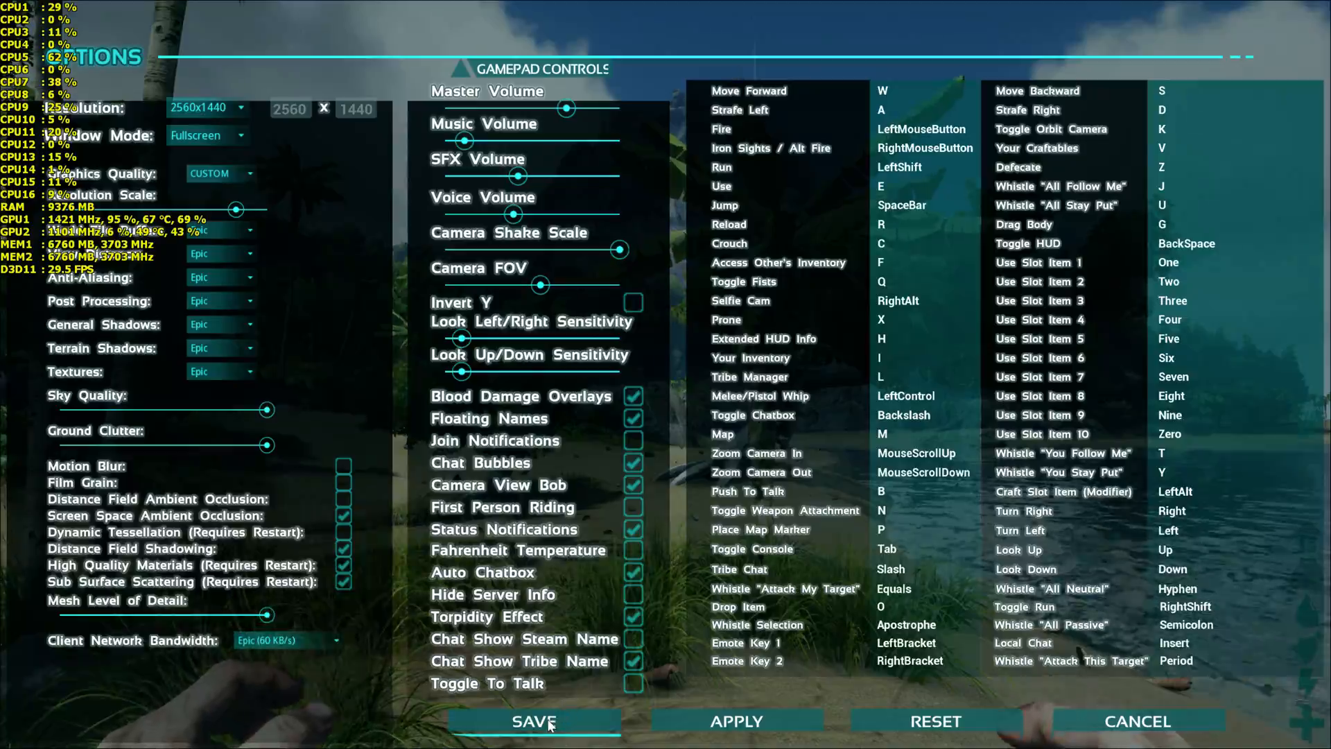
Step: Save the Epic graphics settings at 2560x1440 fullscreen and return to the game
click(532, 720)
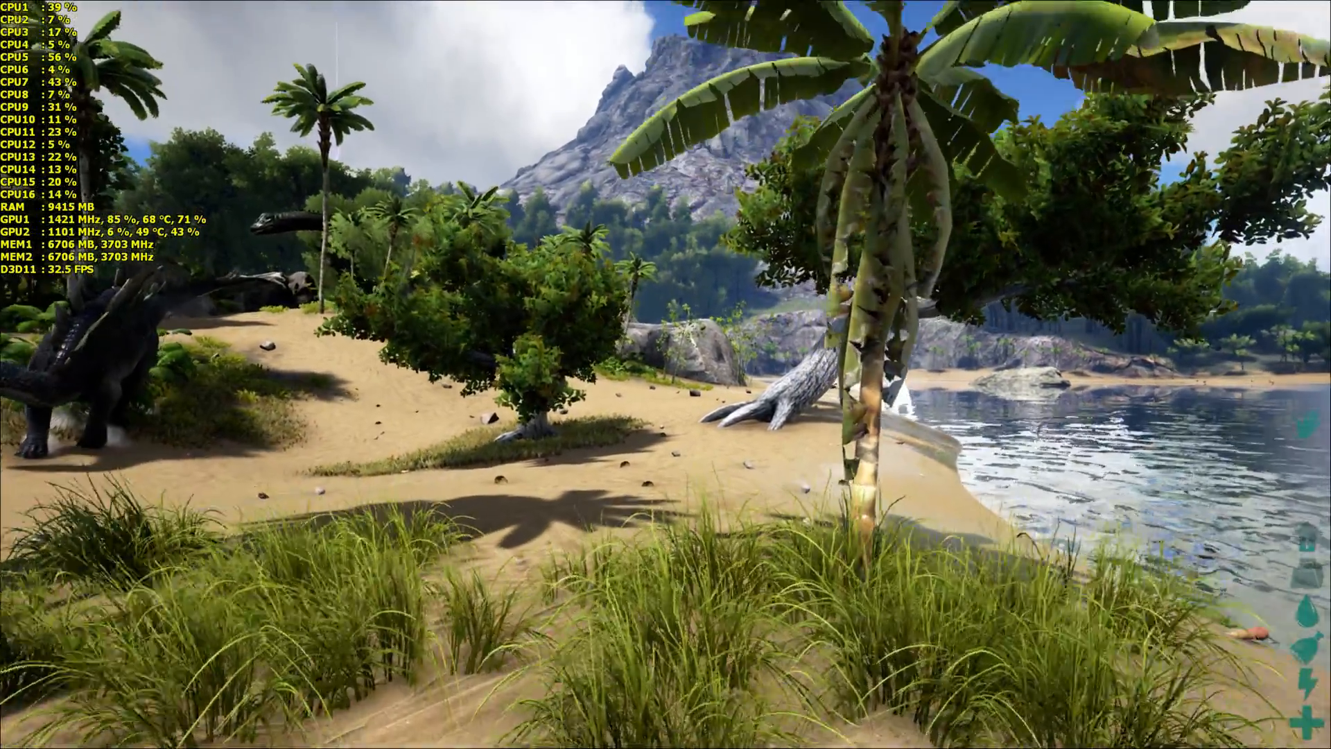
mouse_move(665, 374)
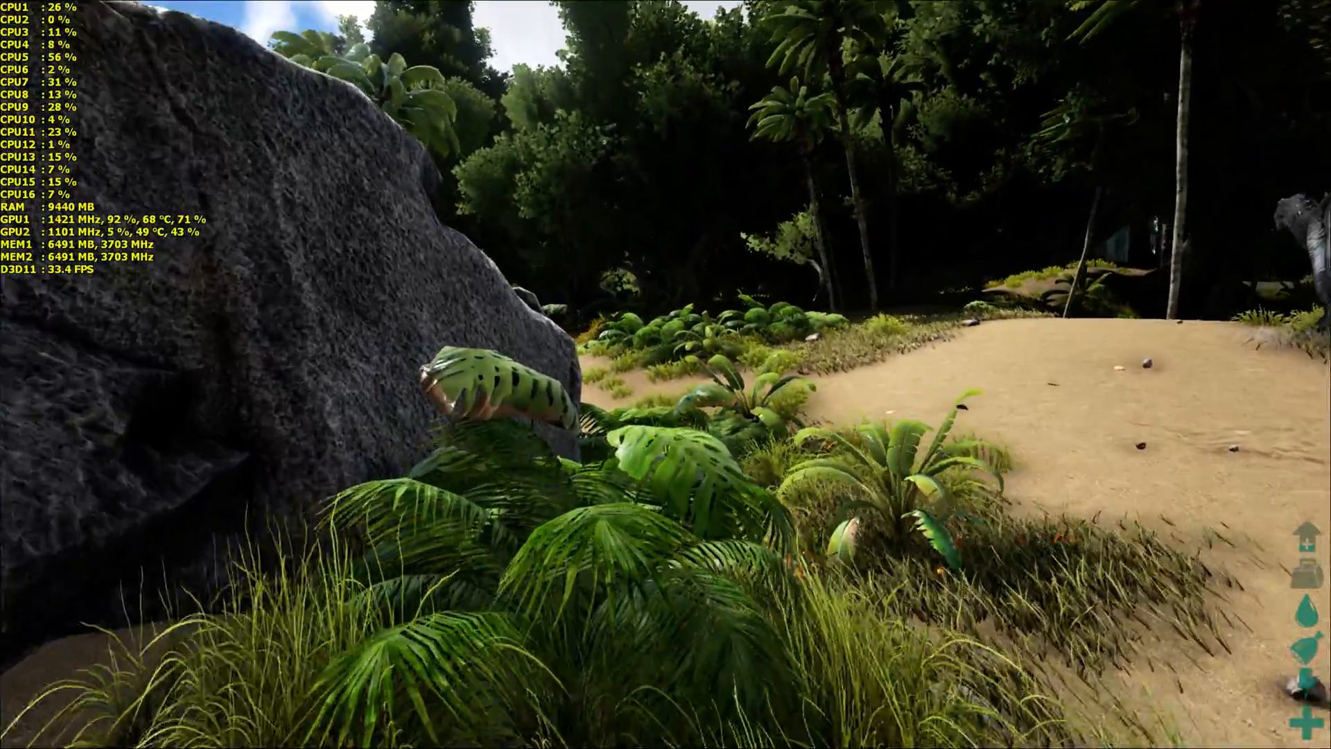
mouse_move(666, 375)
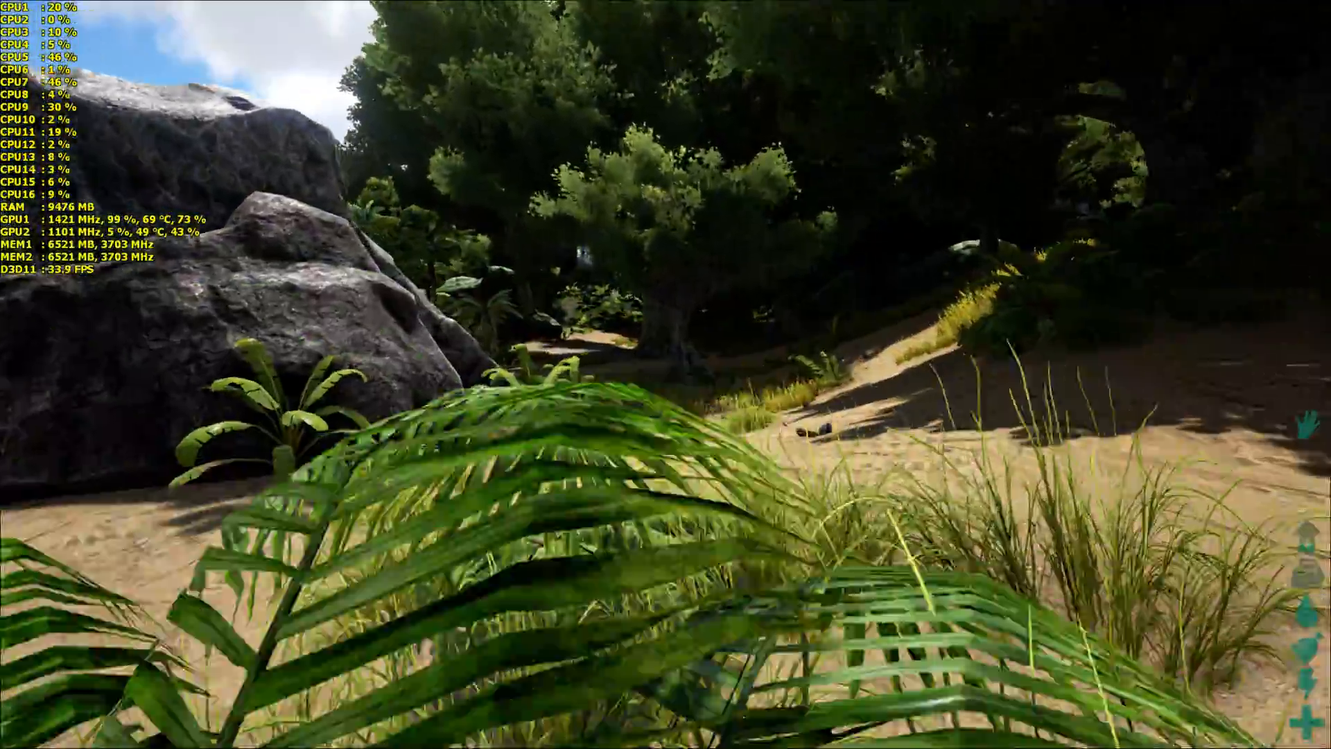
mouse_move(665, 375)
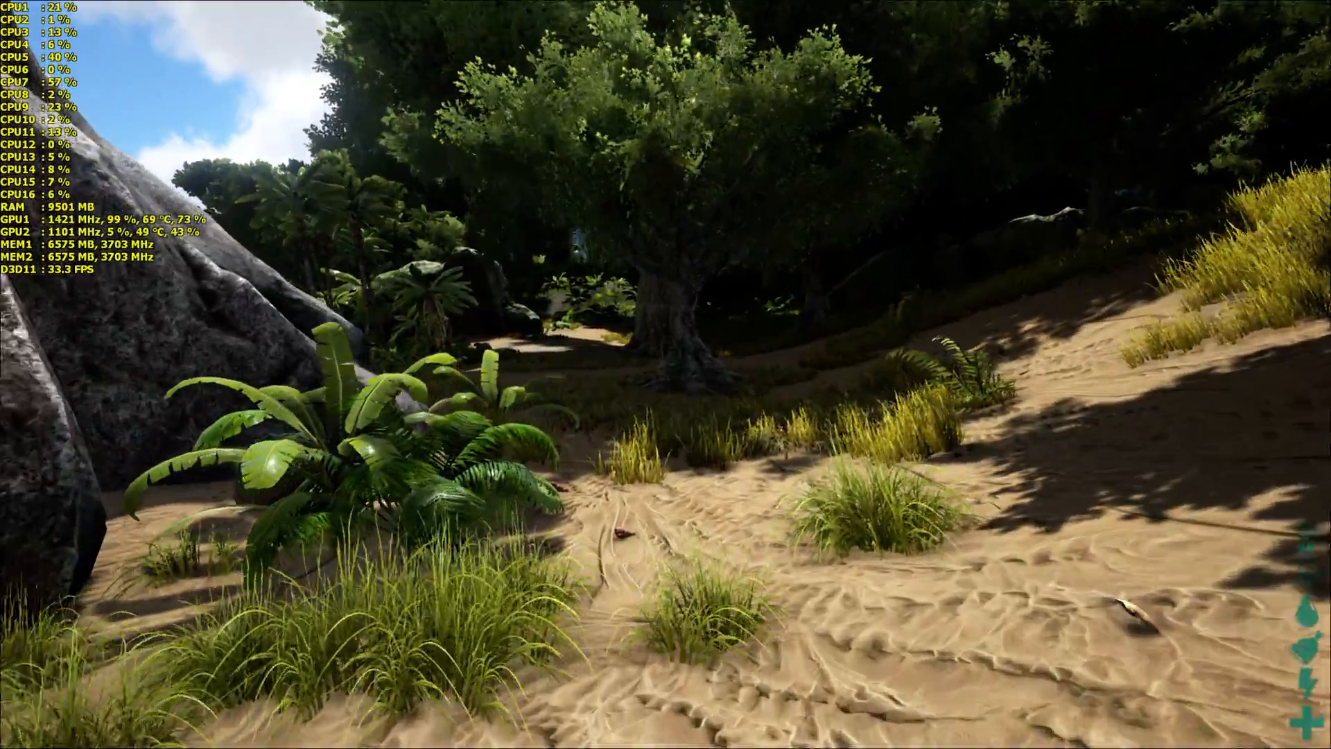
mouse_move(666, 375)
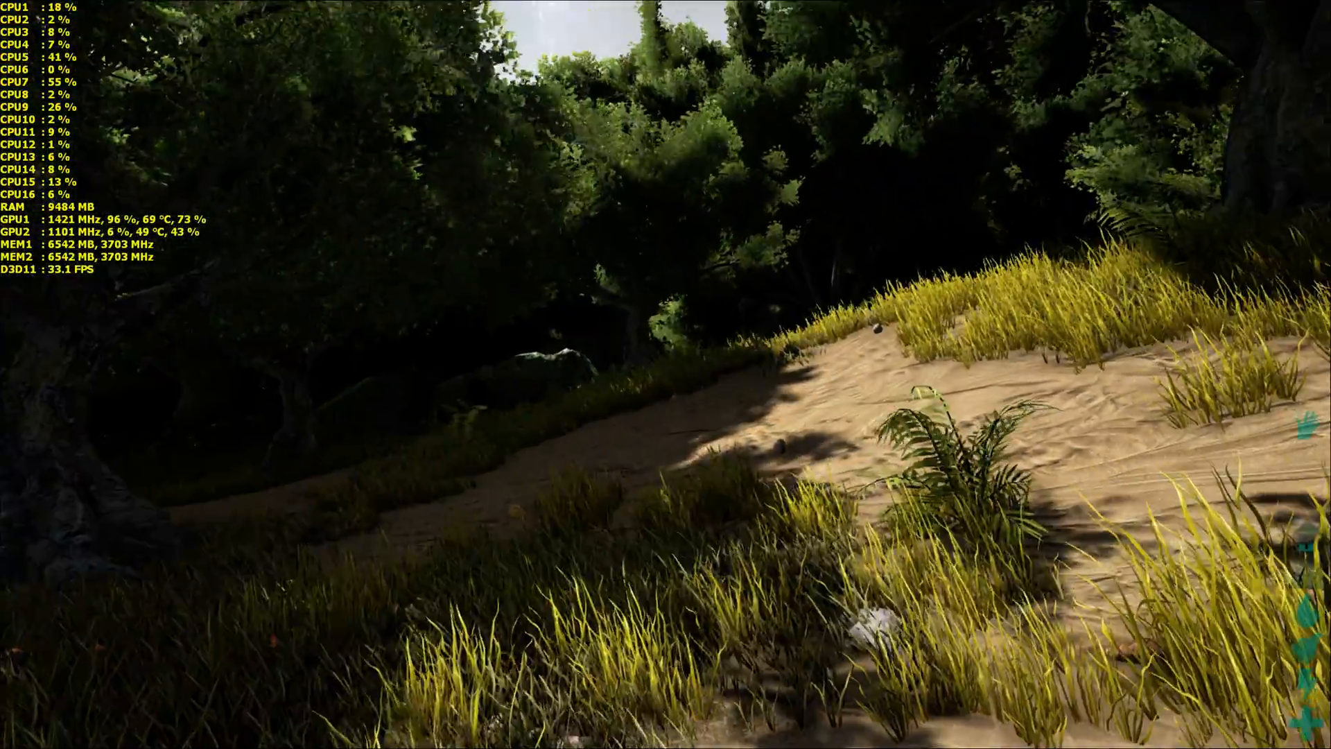
mouse_move(666, 374)
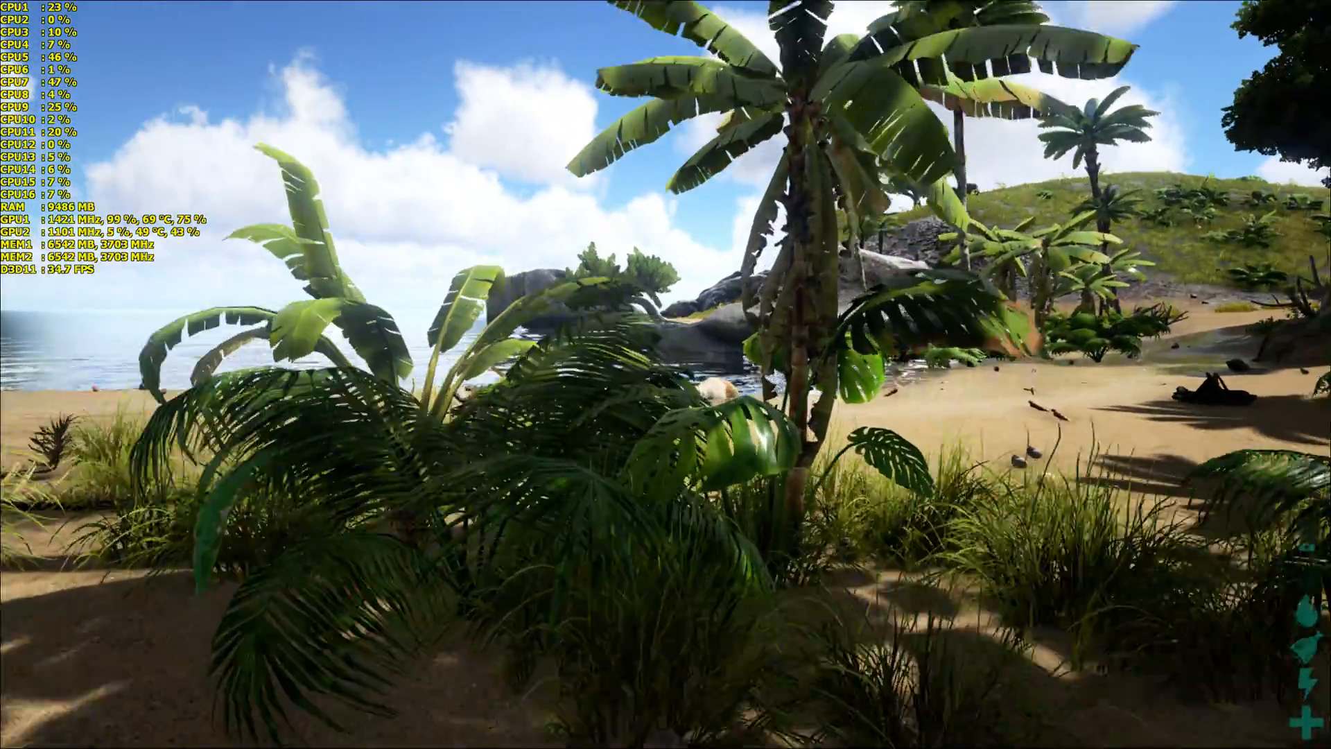
mouse_move(665, 375)
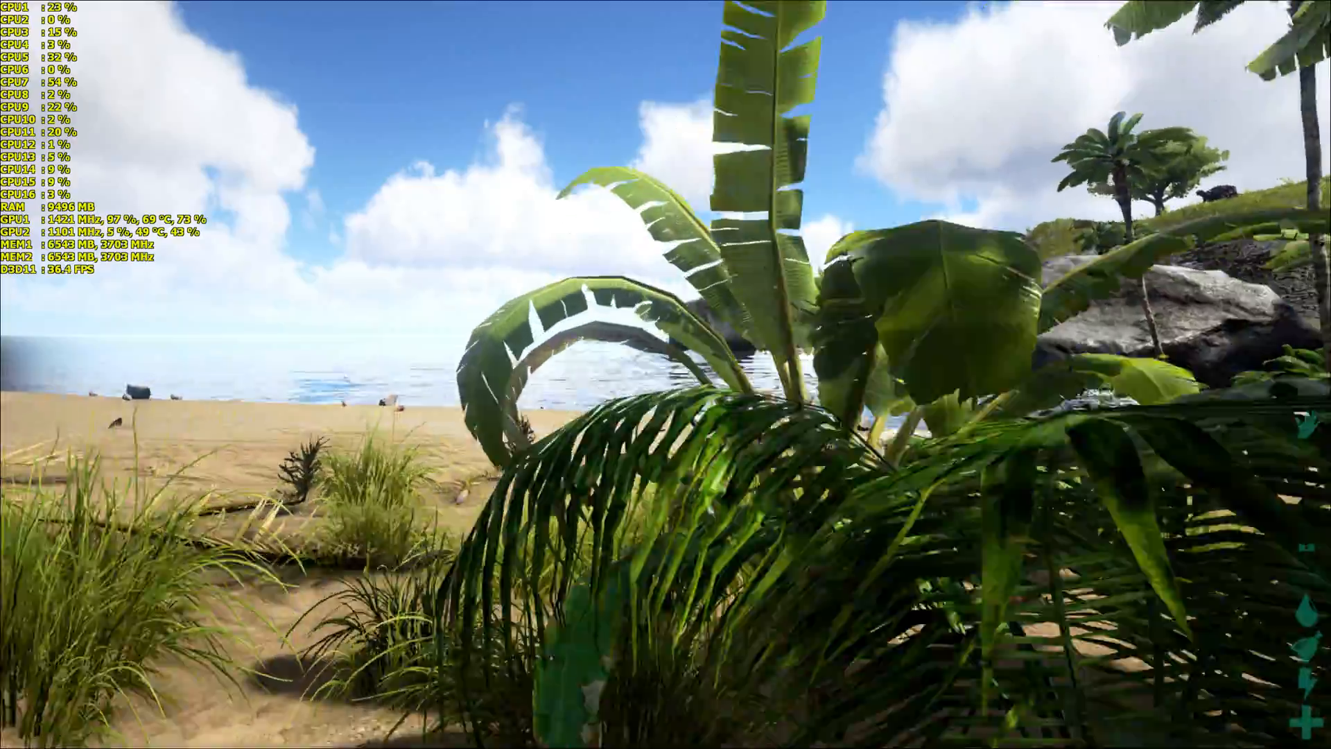
mouse_move(666, 374)
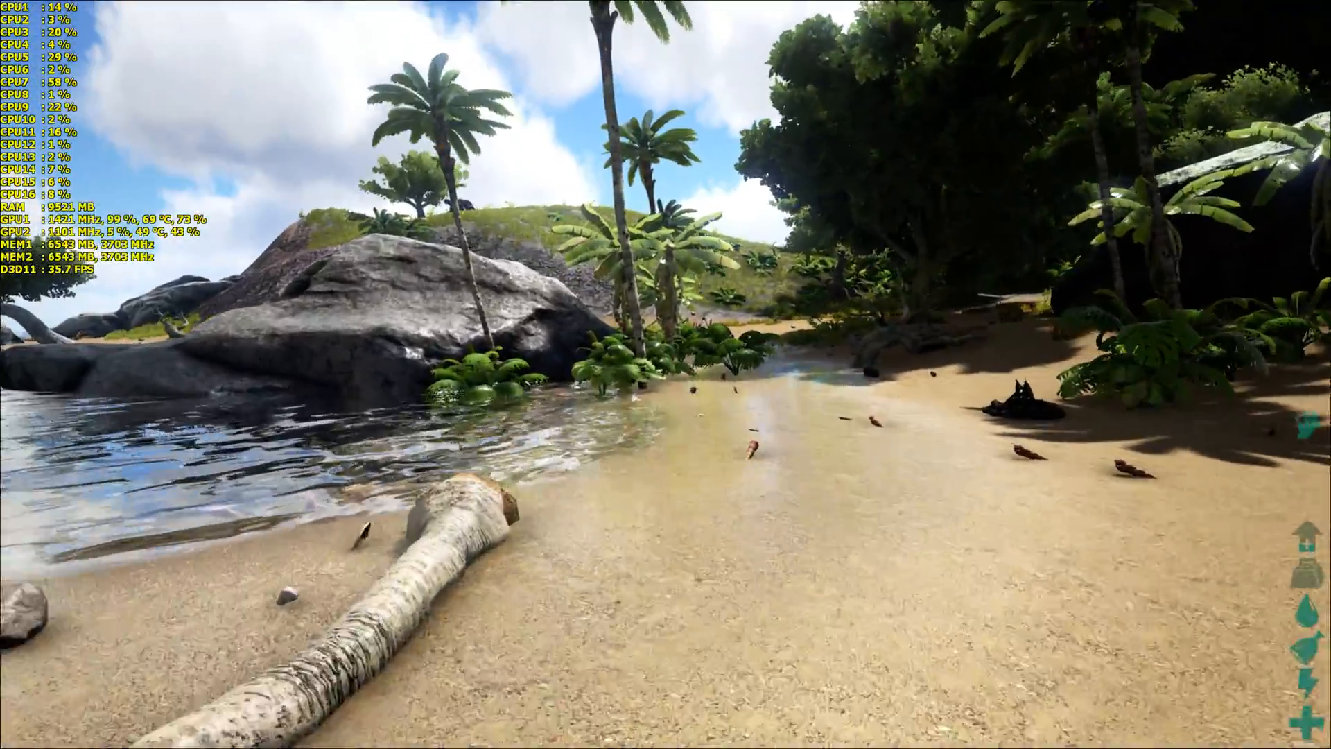
mouse_move(665, 374)
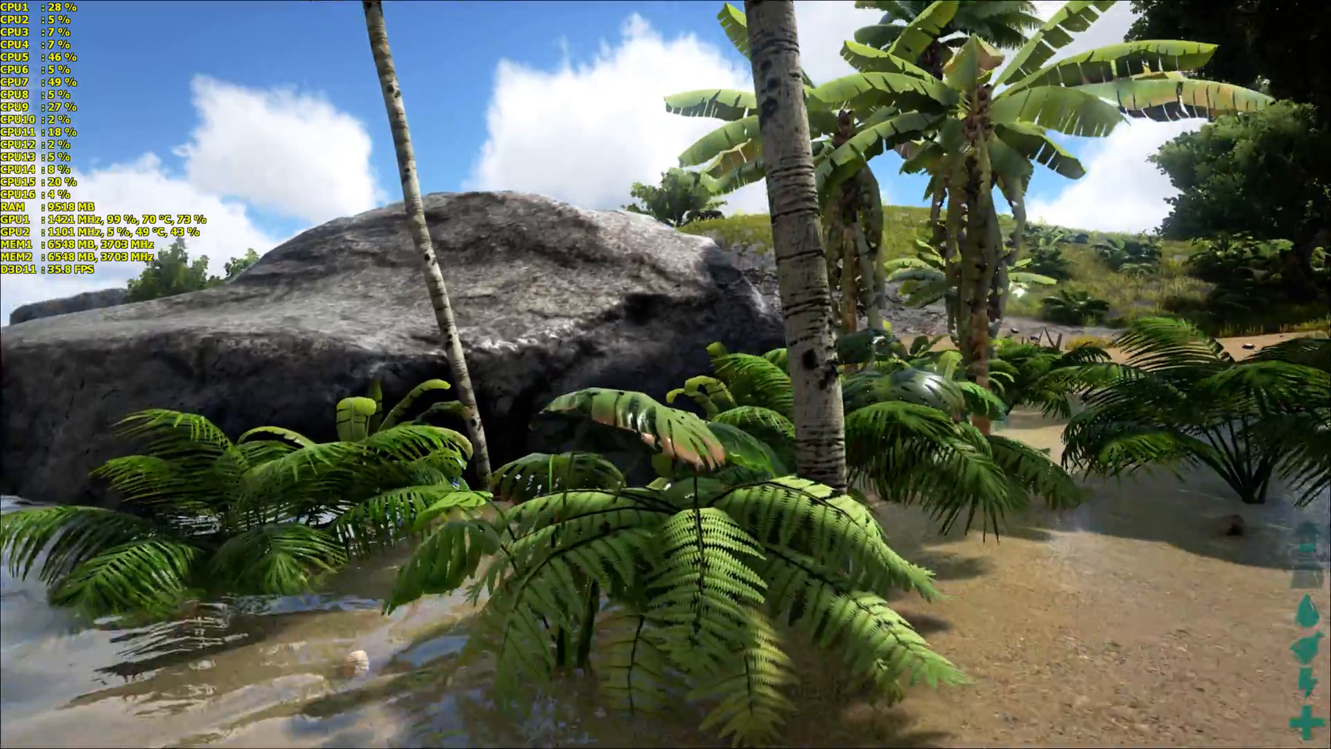
mouse_move(665, 374)
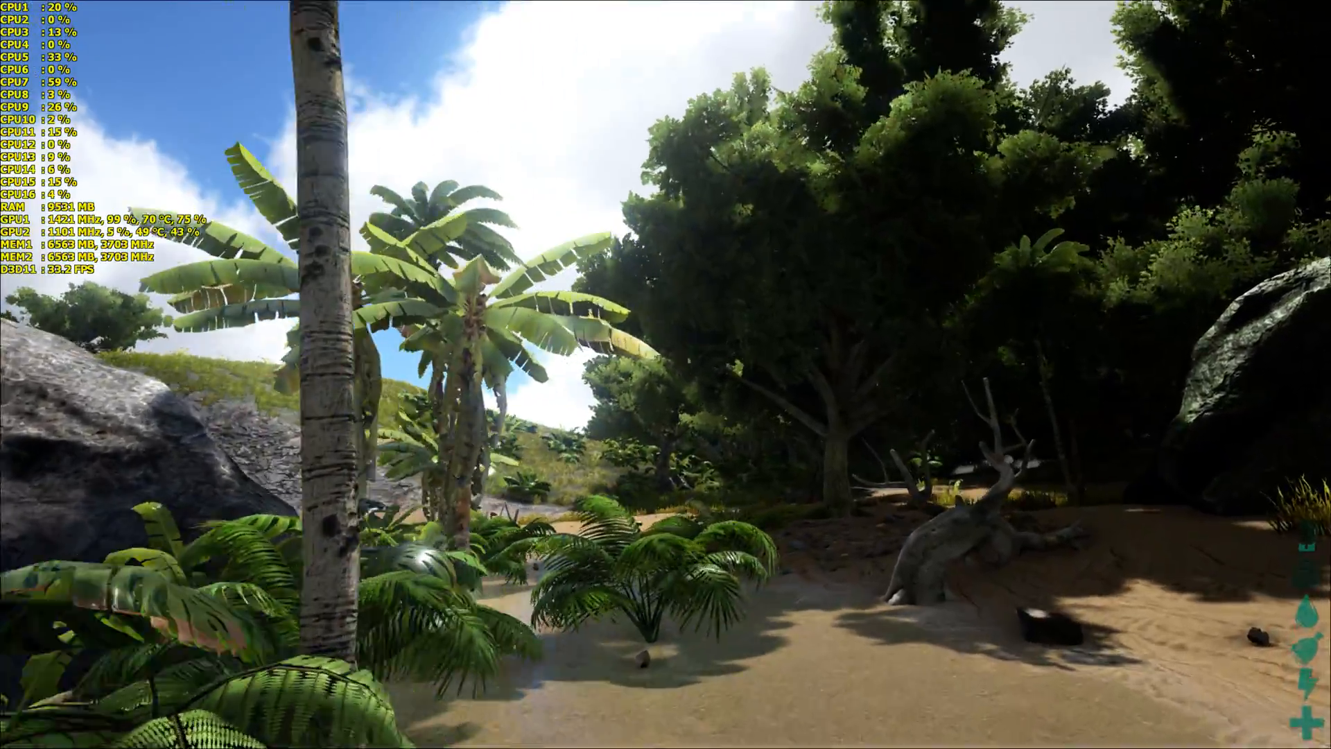
mouse_move(666, 375)
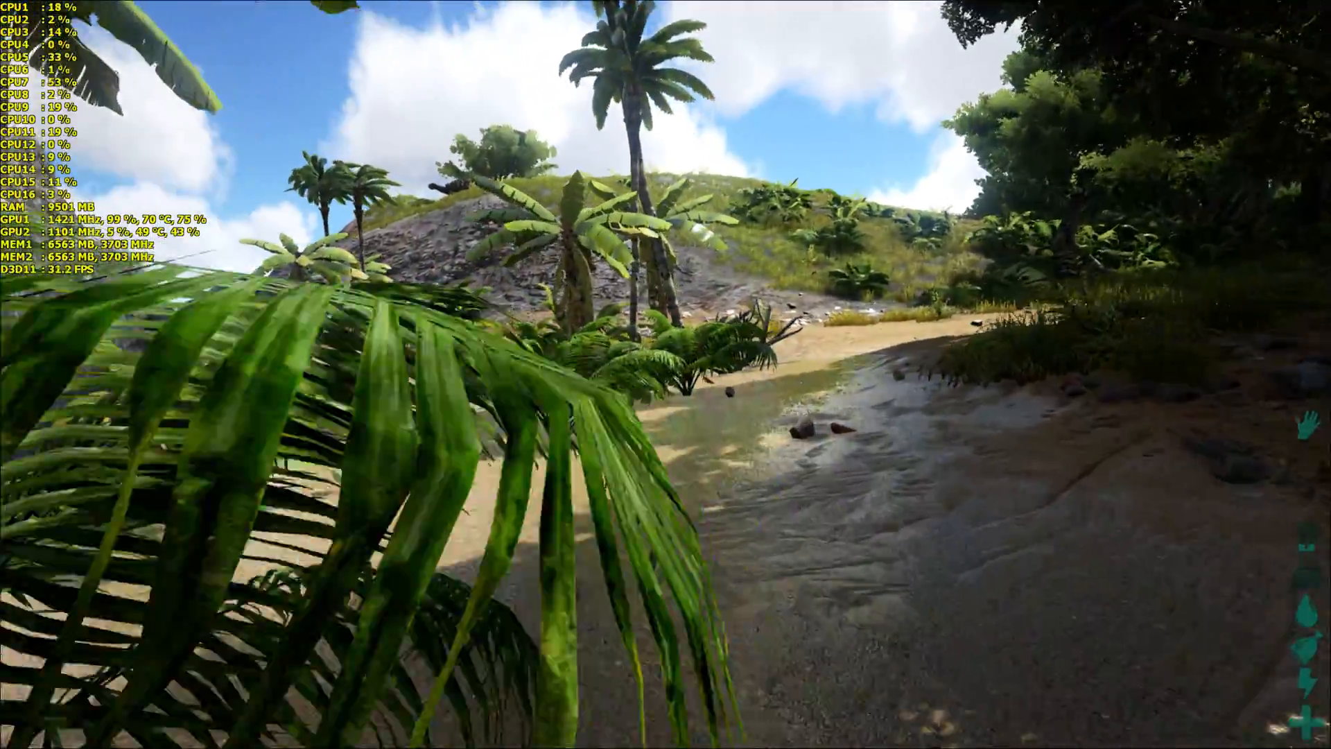